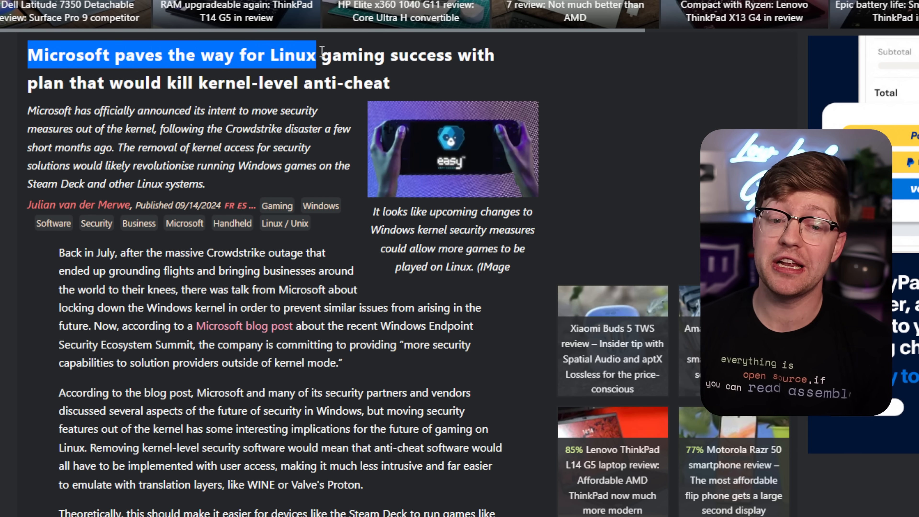
- Mark the opening words of the article headline, then clear the marking
left_click_drag(315, 55, 274, 83)
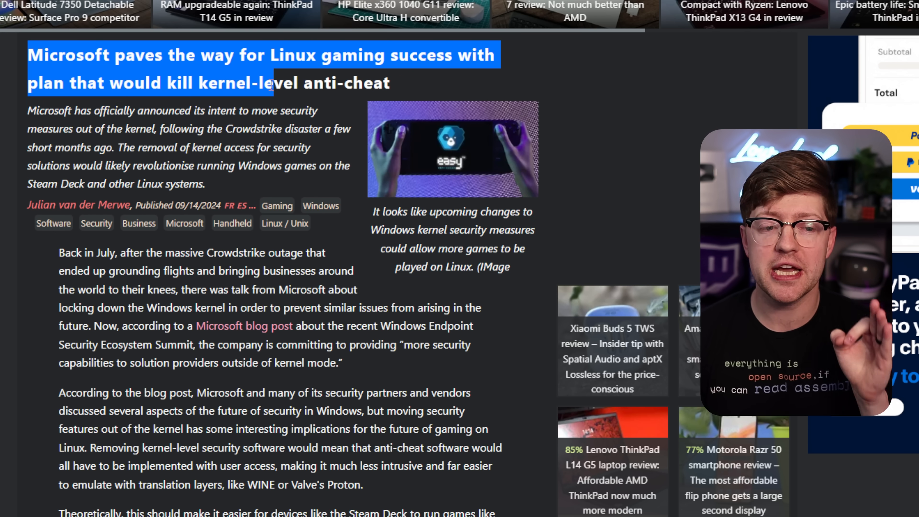
left_click(389, 73)
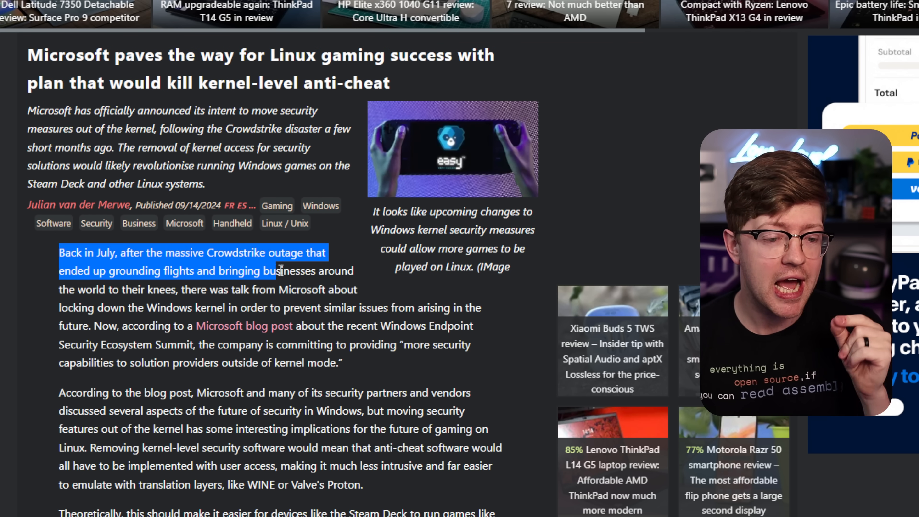
left_click(361, 373)
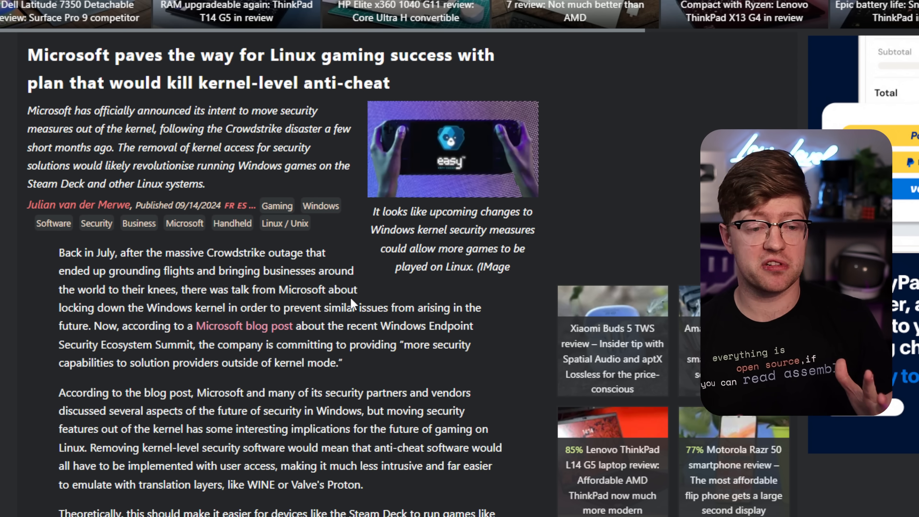
- Mark the opening paragraph's first clause about the CrowdStrike outage
scroll("down", 3)
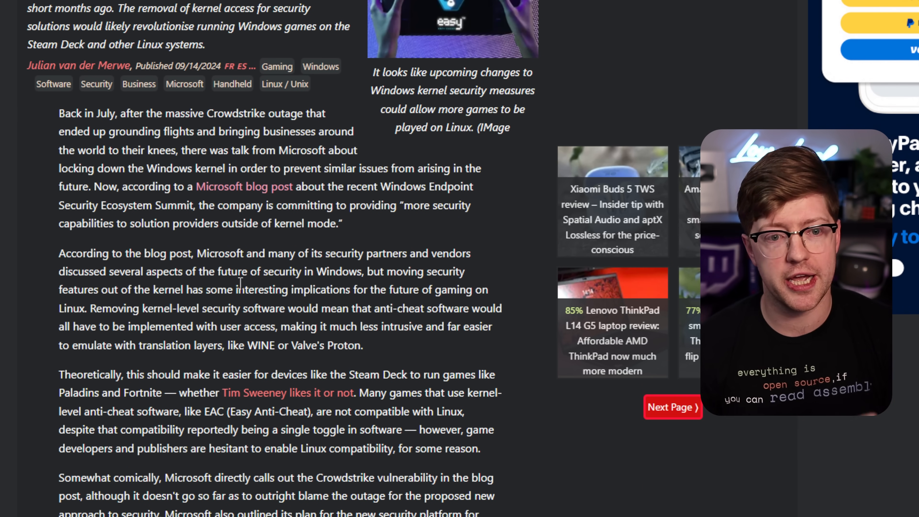
scroll("up", 3)
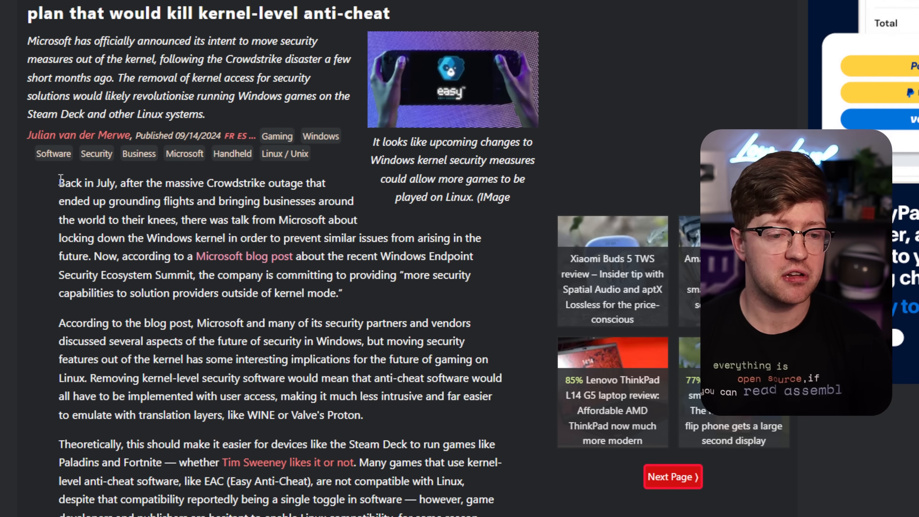
left_click_drag(59, 183, 159, 182)
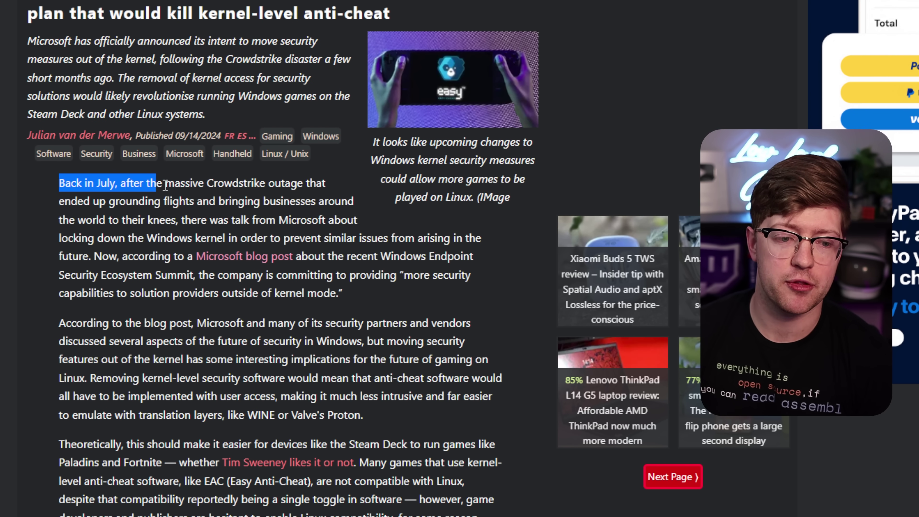
left_click_drag(157, 183, 202, 201)
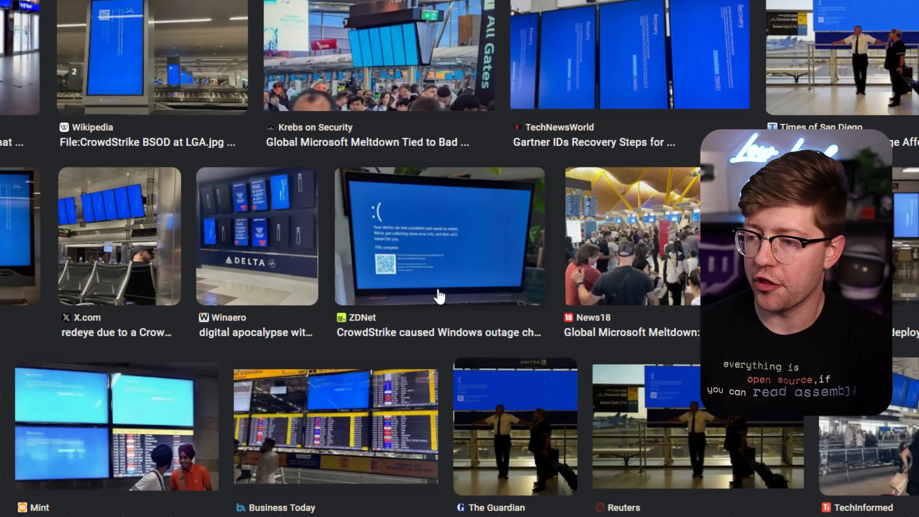
- Scroll through the CrowdStrike outage image thumbnails of airport blue screens
scroll("down", 3)
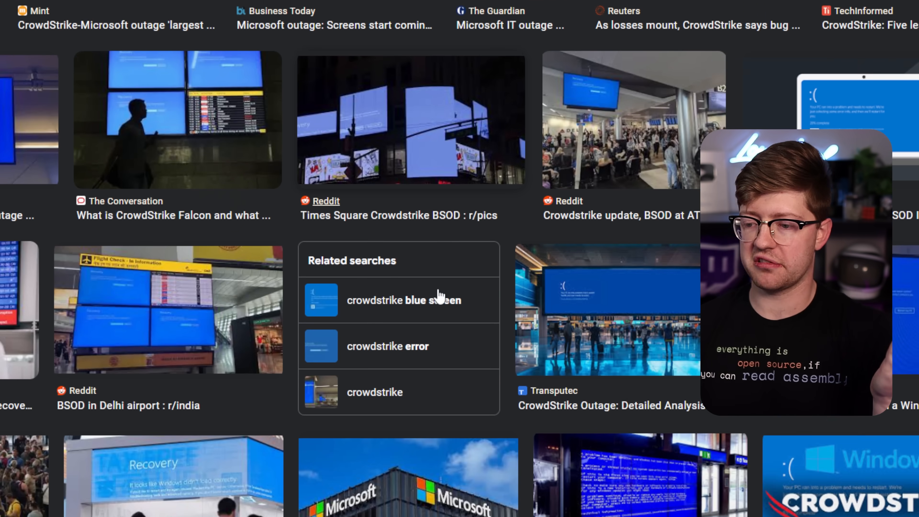
scroll("down", 3)
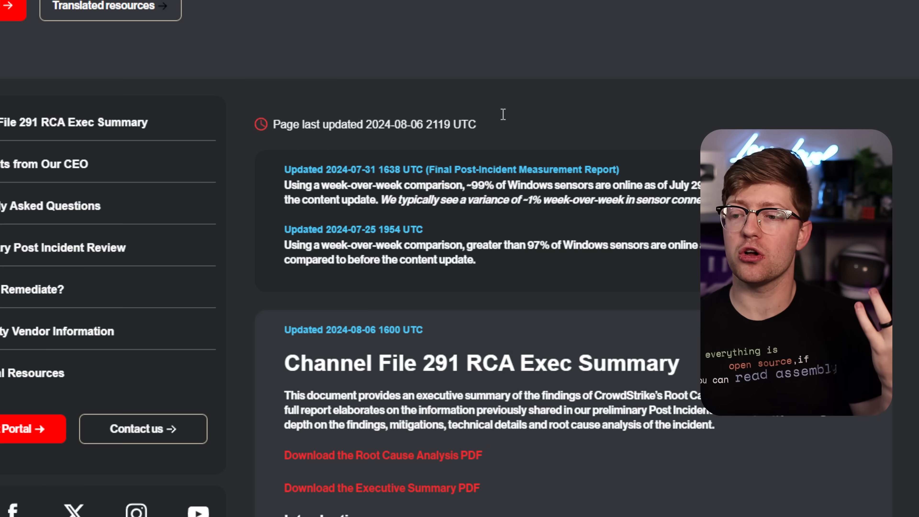
- Scroll down the Channel File 291 hub and through the External Technical Root Cause Analysis PDF
scroll("up", 3)
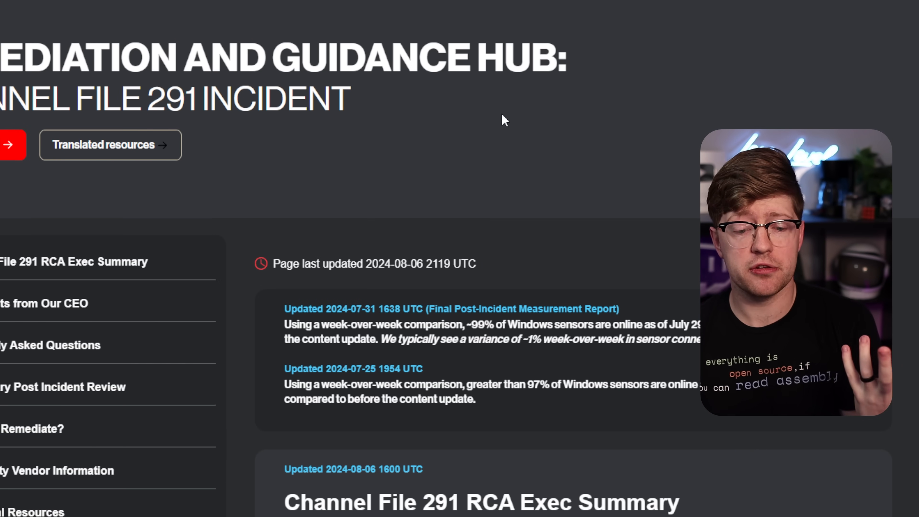
scroll("down", 3)
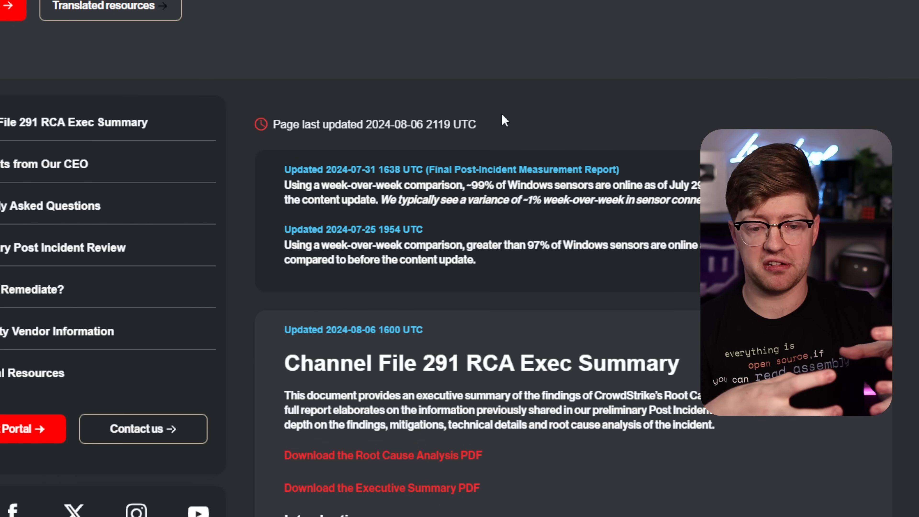
mouse_move(490, 216)
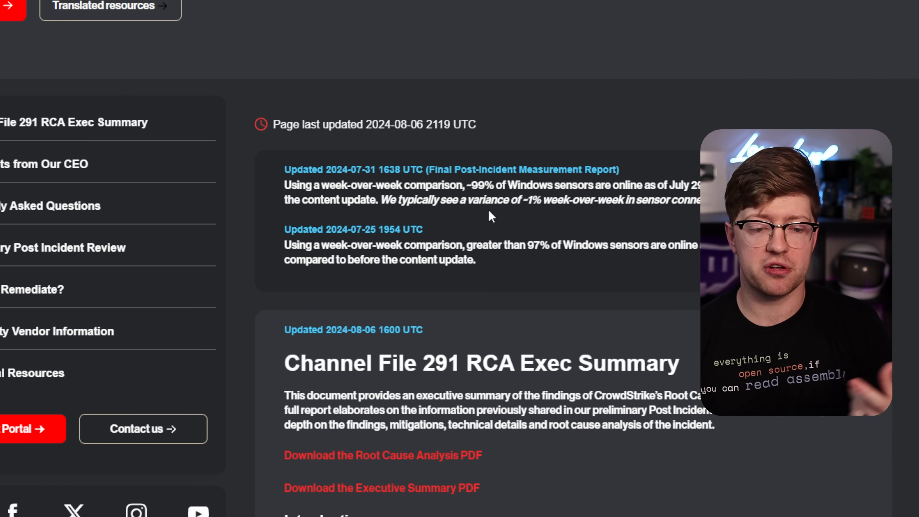
scroll("down", 3)
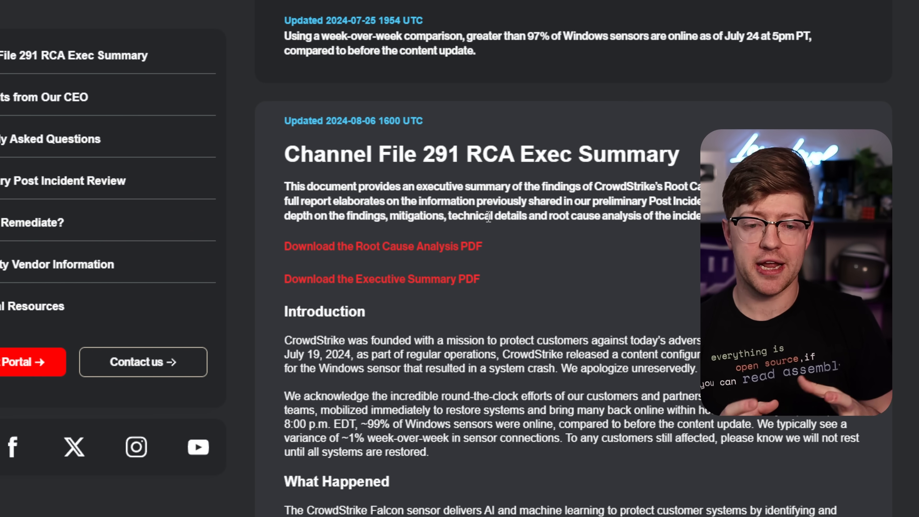
scroll("down", 3)
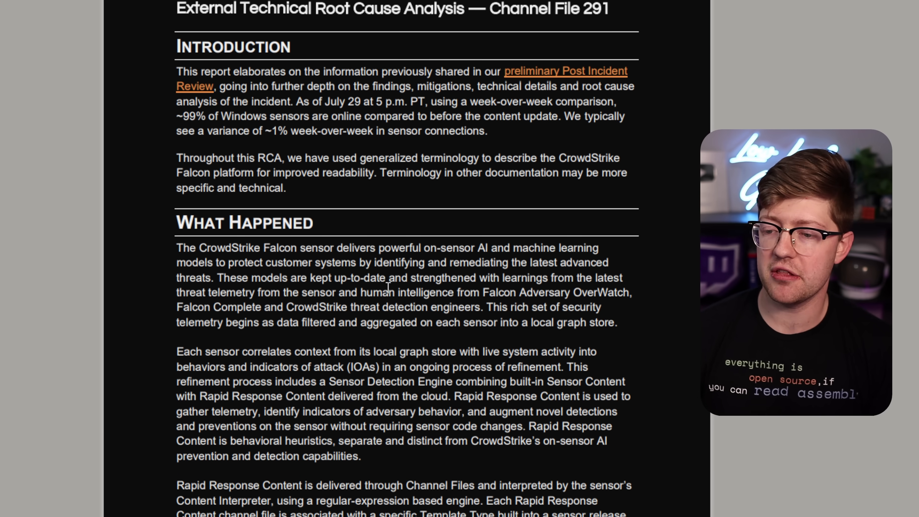
scroll("down", 3)
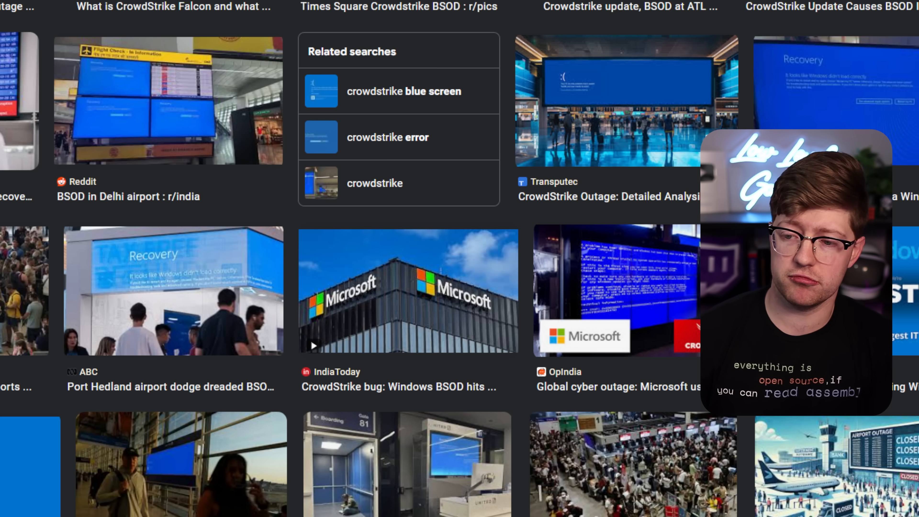
mouse_move(683, 106)
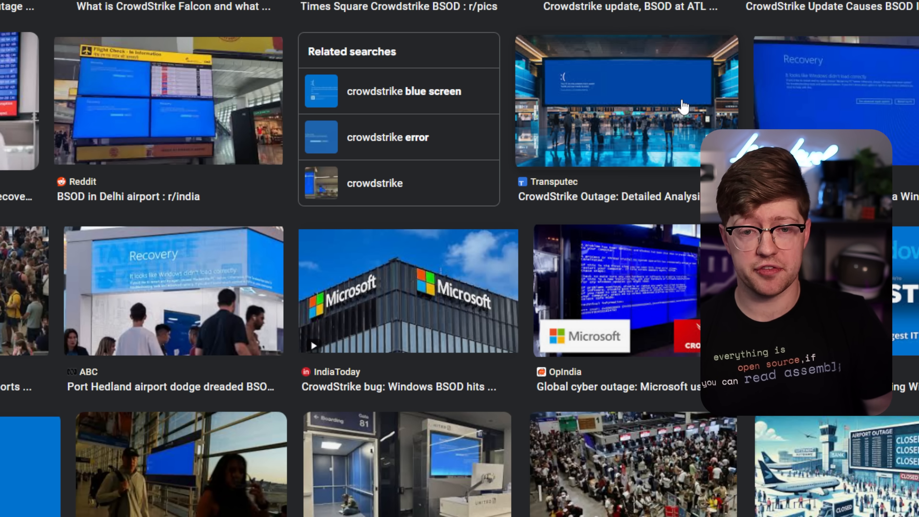
mouse_move(650, 49)
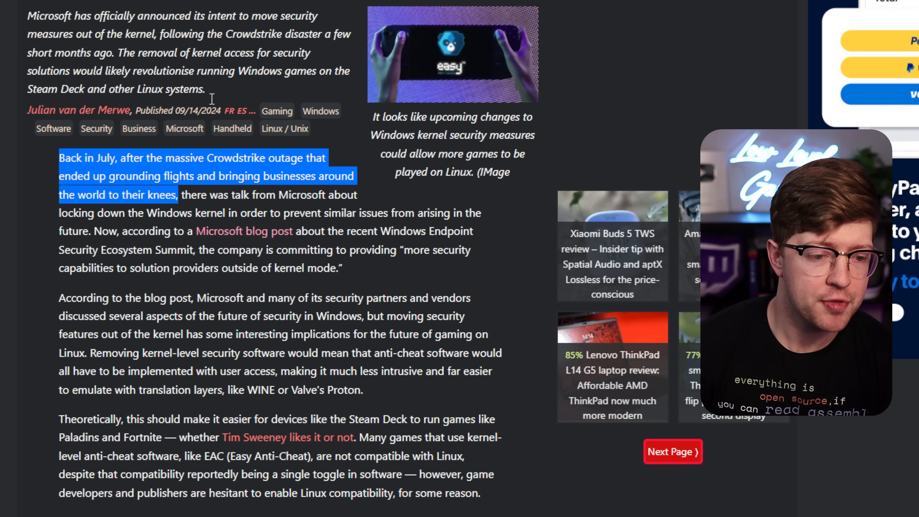
scroll("down", 3)
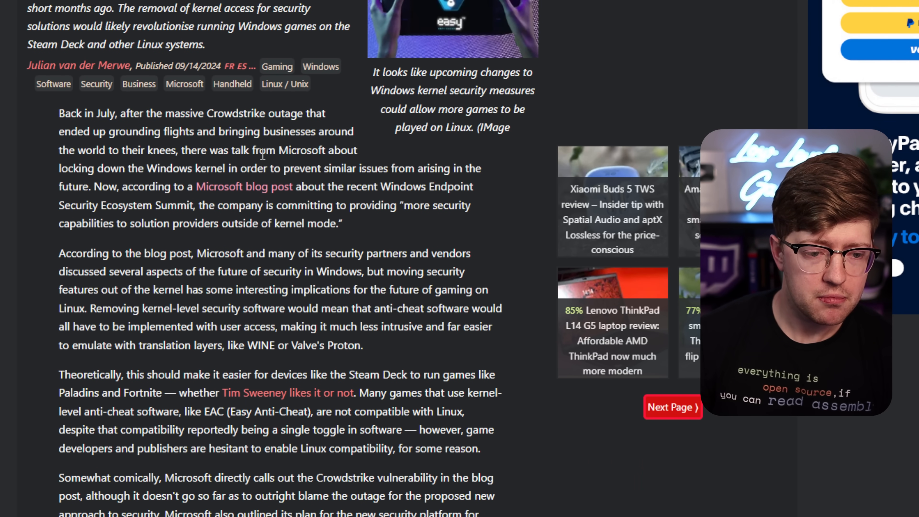
left_click_drag(279, 150, 220, 169)
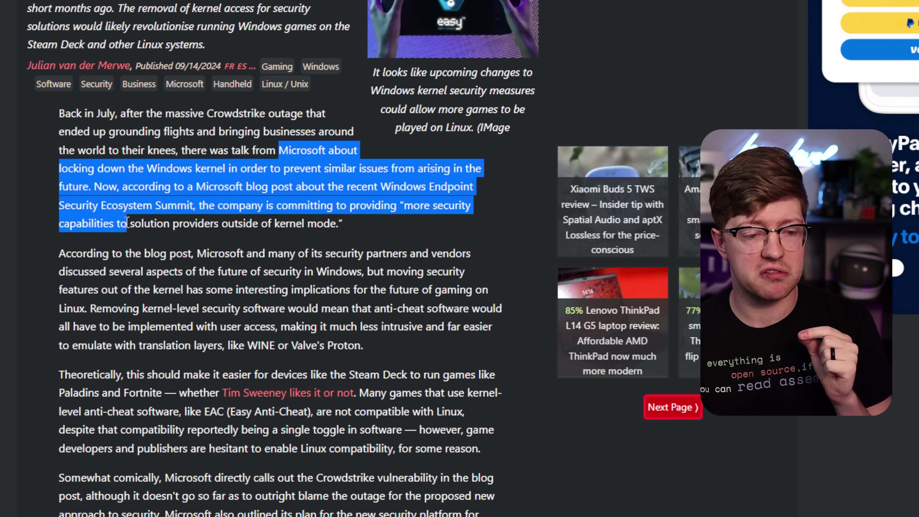
left_click(344, 229)
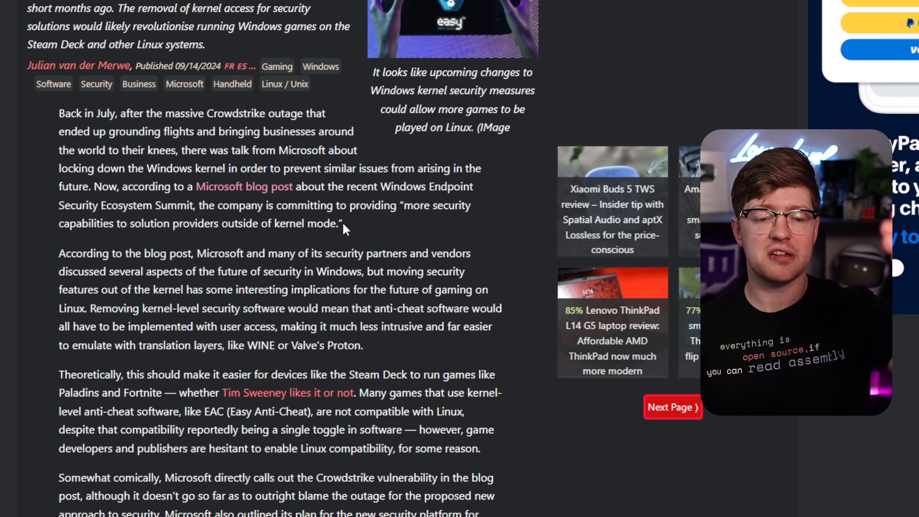
mouse_move(310, 193)
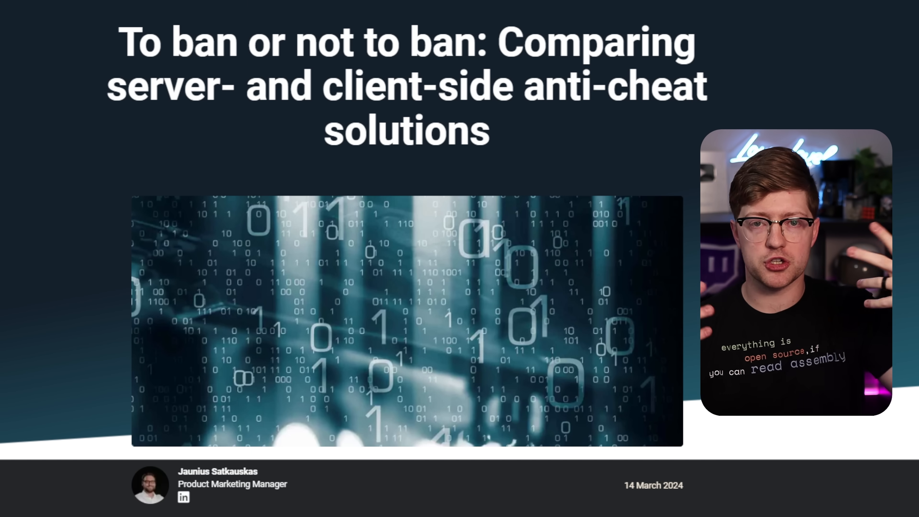
- Mark the word 'client-side' in the 'To ban or not to ban' article headline
scroll("down", 3)
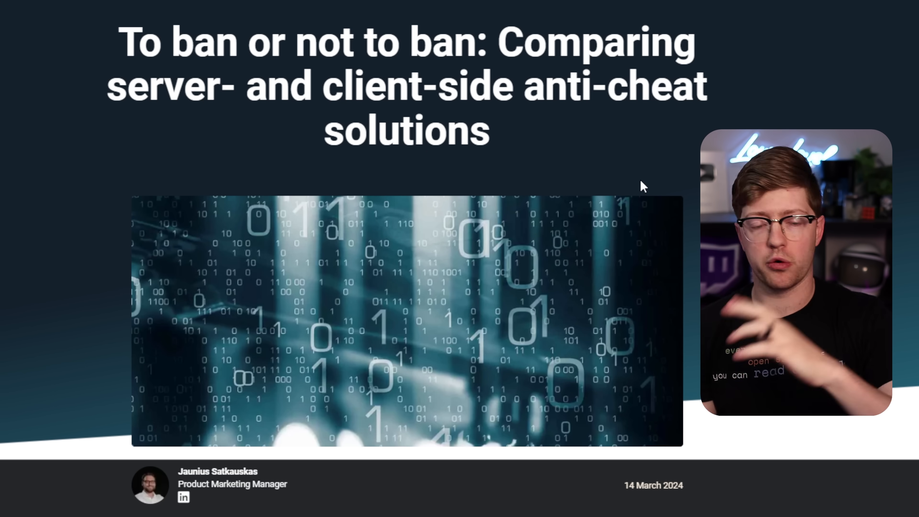
double_click(164, 86)
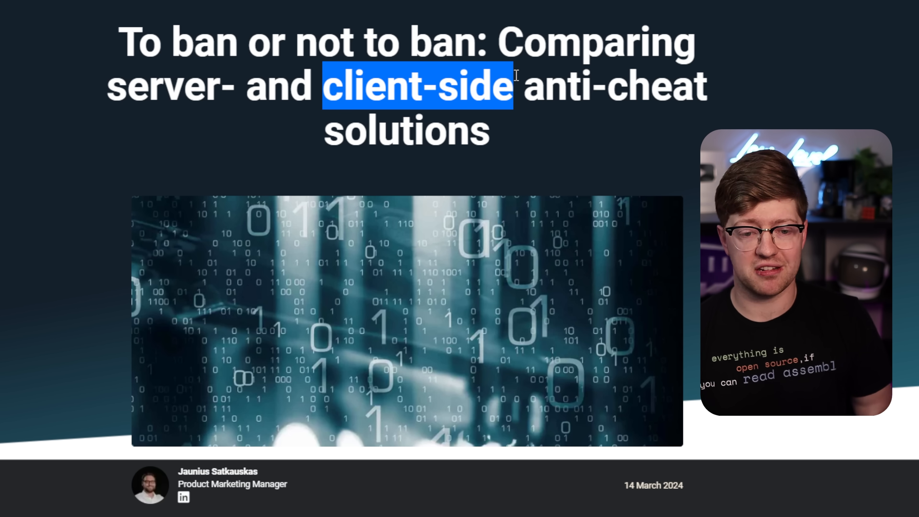
- Scroll past the table of contents and client-/server-side sections to 'Server authority is king'
scroll("down", 3)
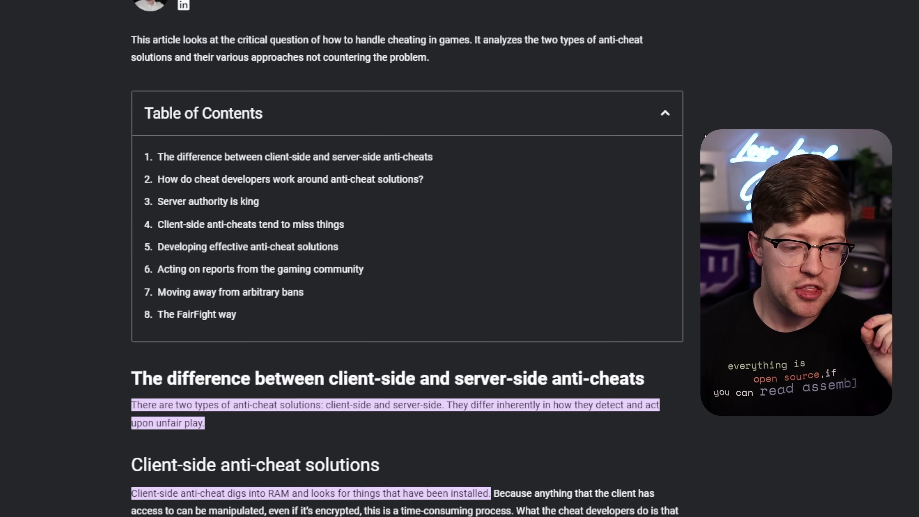
scroll("down", 3)
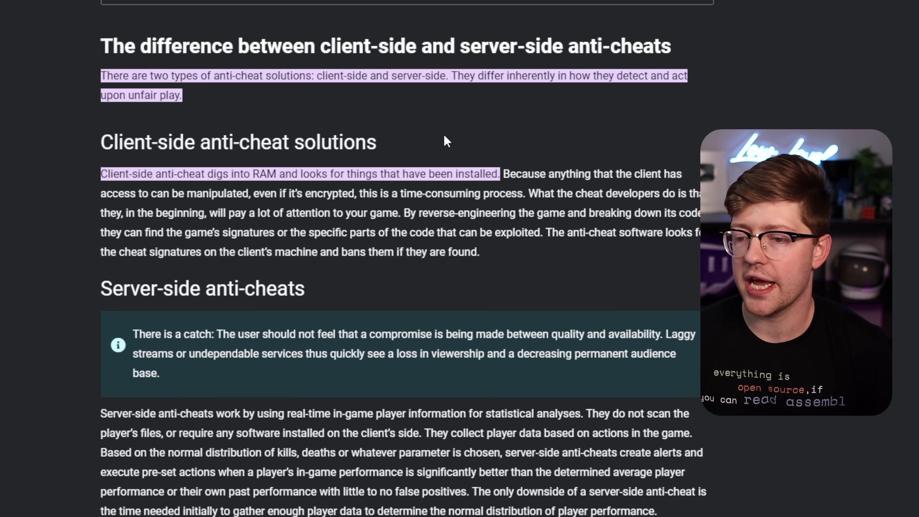
scroll("down", 3)
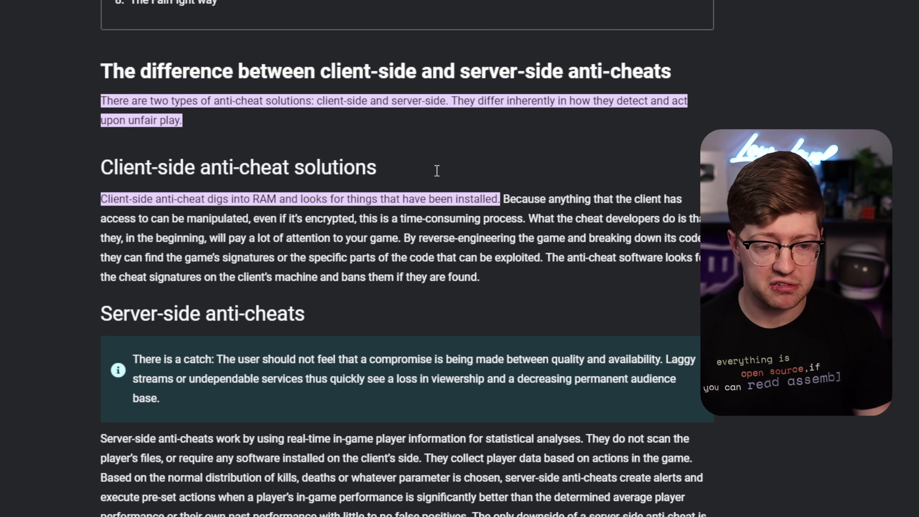
scroll("up", 3)
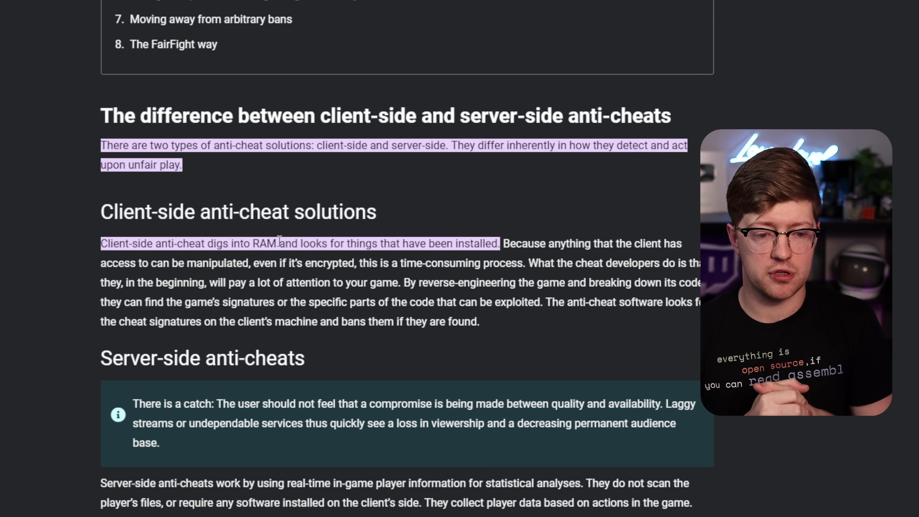
scroll("down", 3)
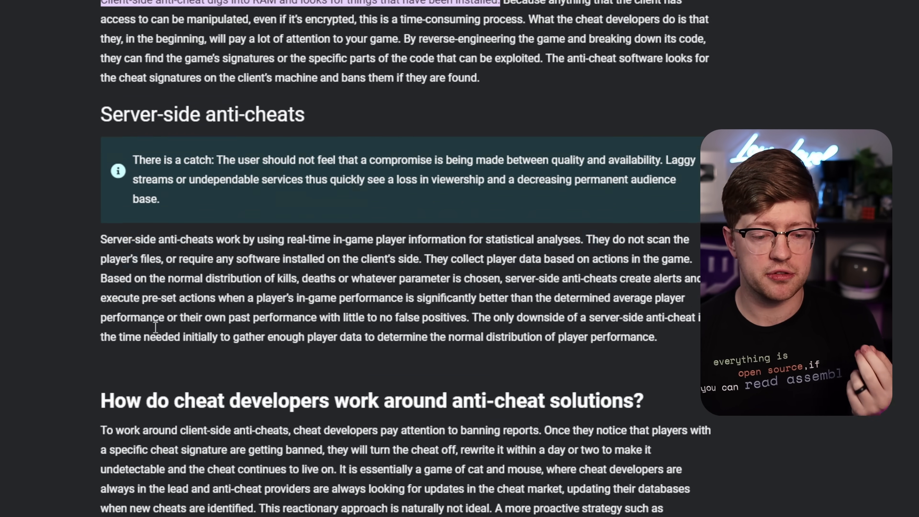
scroll("down", 3)
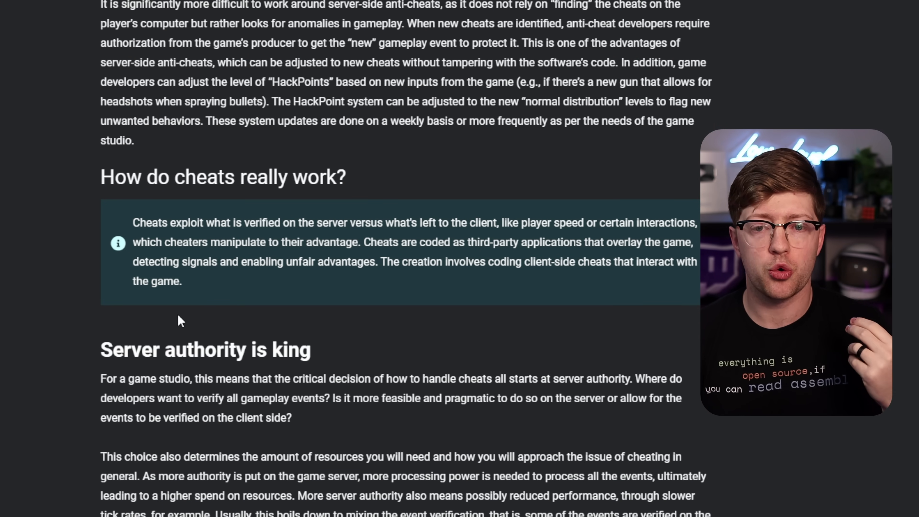
scroll("down", 3)
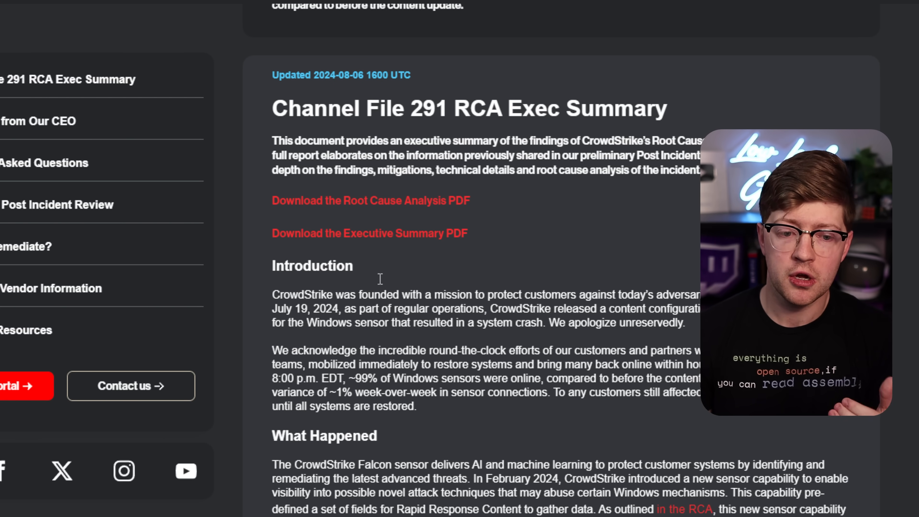
mouse_move(479, 240)
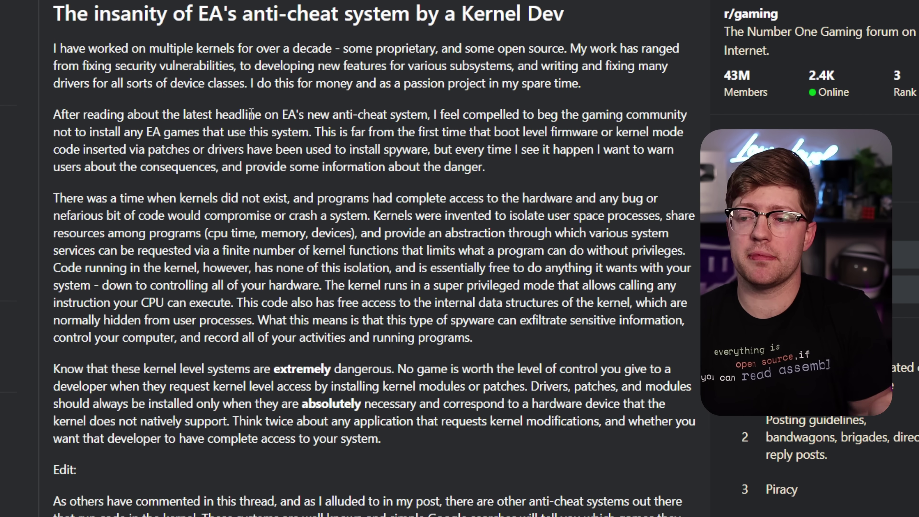
- Scroll the Reddit post up to the sentence beginning 'Code running in the kernel, however'
scroll("up", 3)
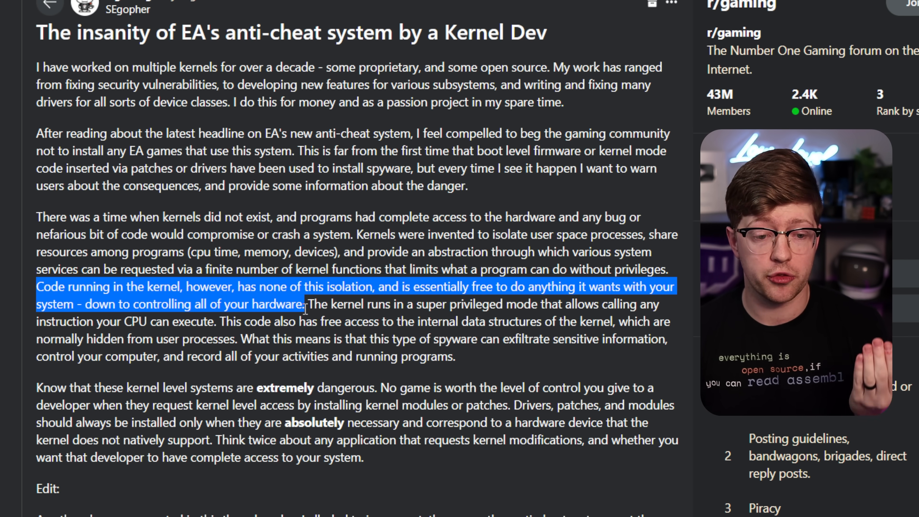
- Clear the previous highlight and mark the passage on the kernel's super privileged mode
left_click(301, 304)
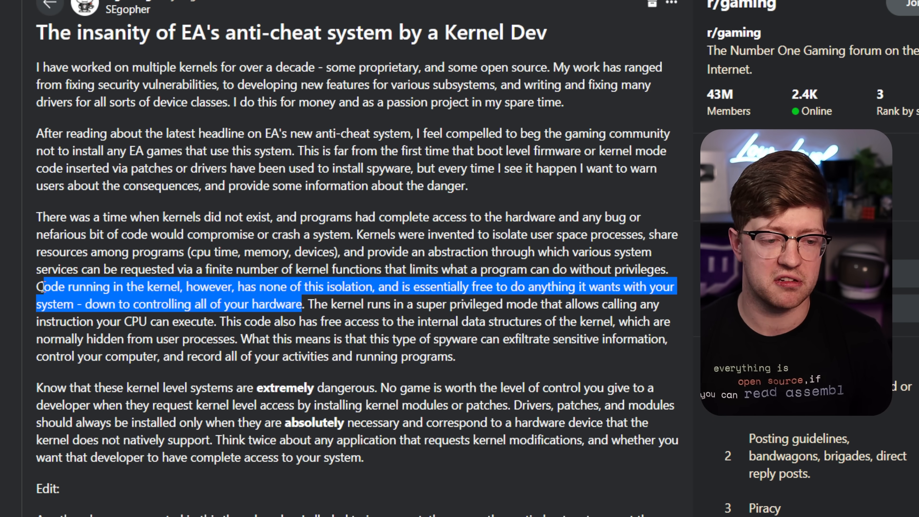
left_click(315, 306)
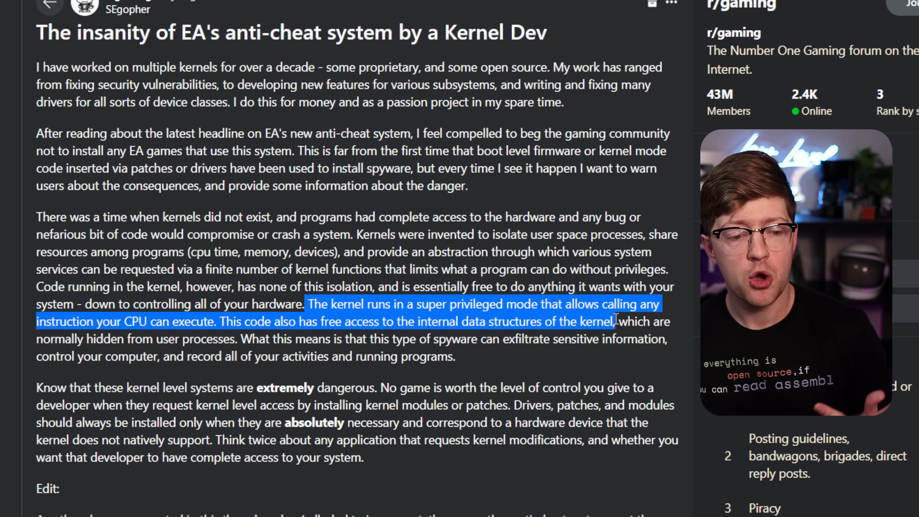
left_click(164, 374)
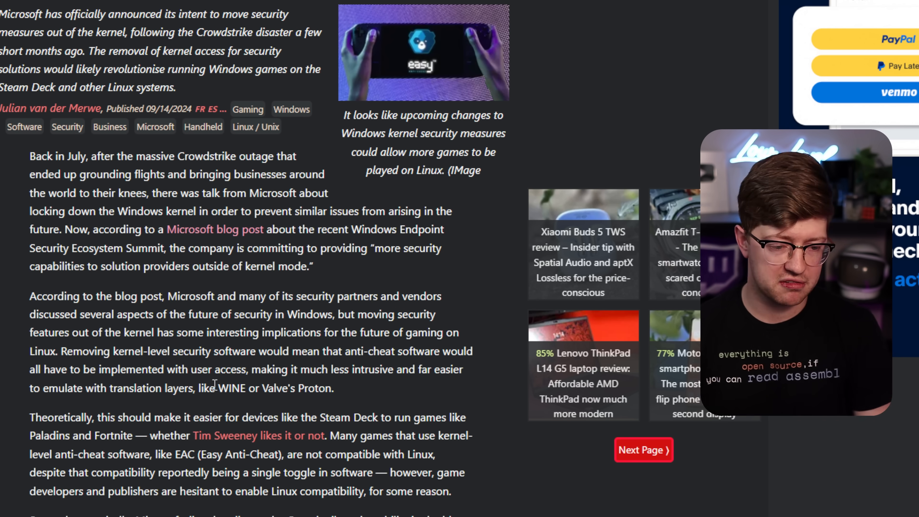
- Scroll to 'Some of the areas discussed include' and highlight the performance-needs bullet
scroll("down", 3)
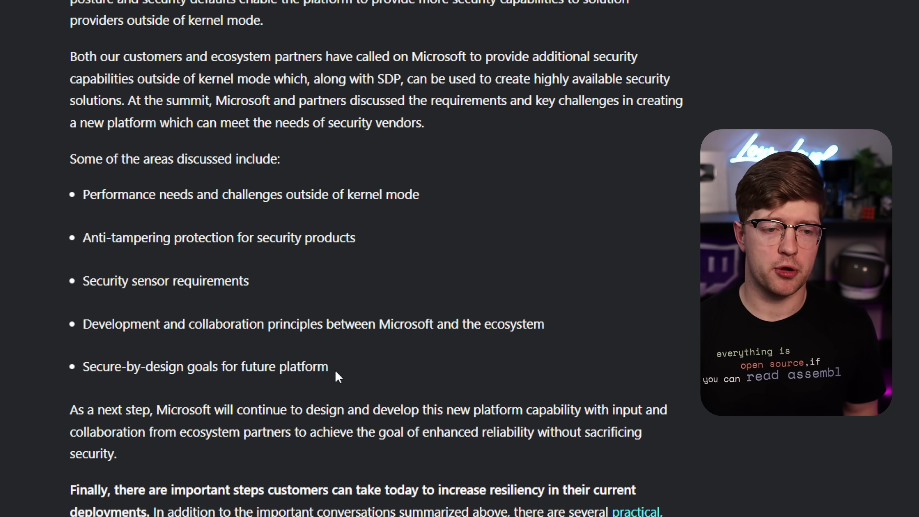
scroll("up", 3)
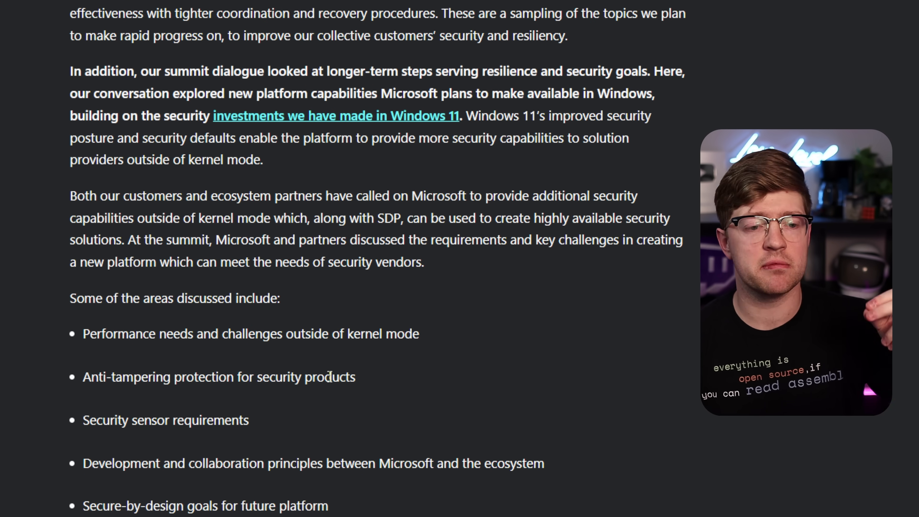
scroll("down", 3)
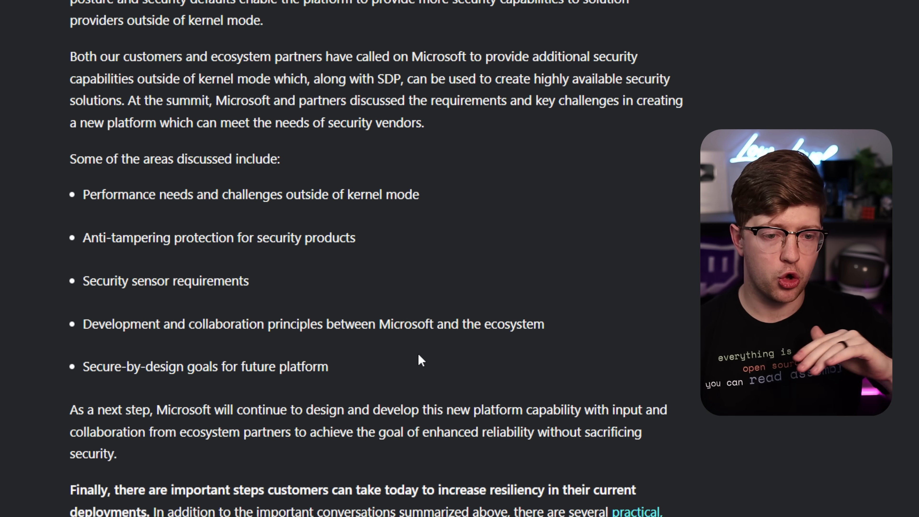
mouse_move(439, 204)
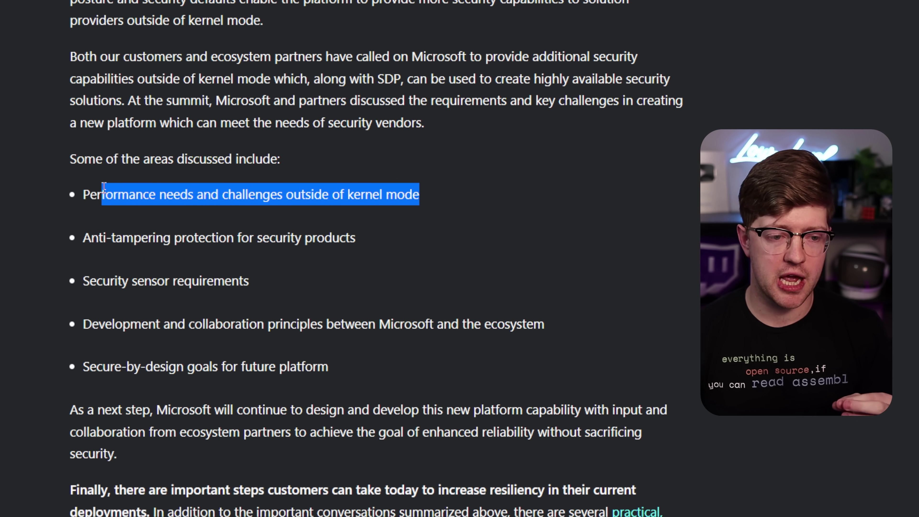
left_click(129, 186)
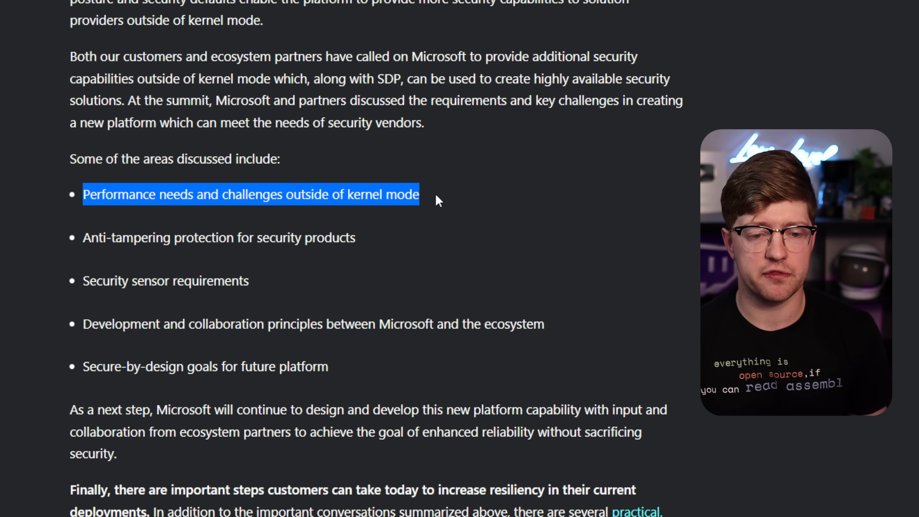
left_click(425, 206)
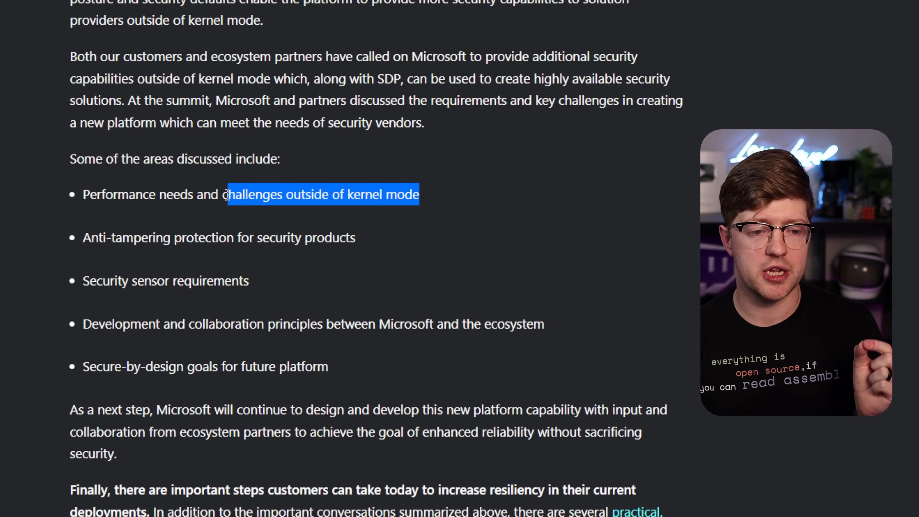
double_click(165, 281)
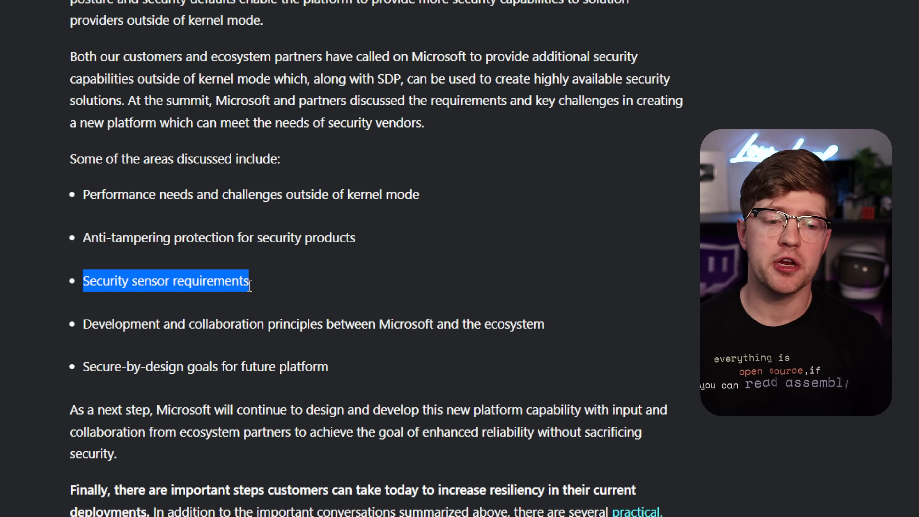
left_click(252, 291)
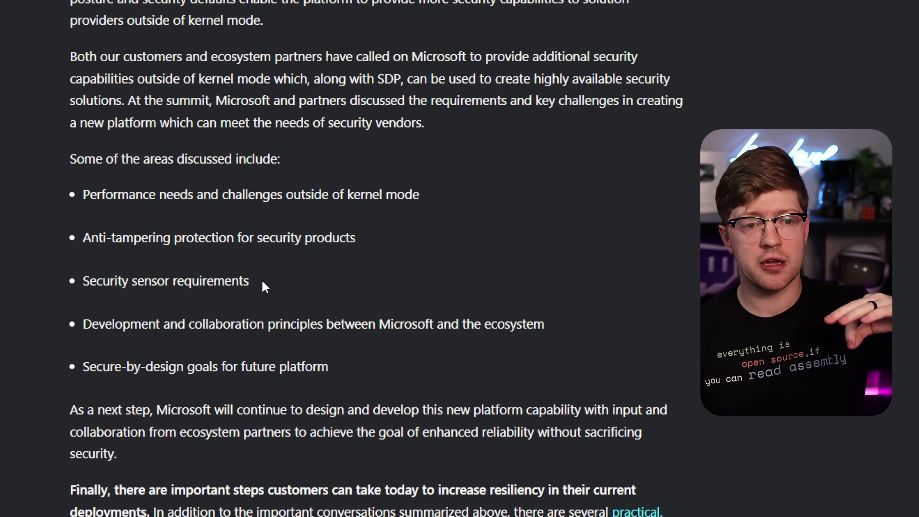
mouse_move(292, 300)
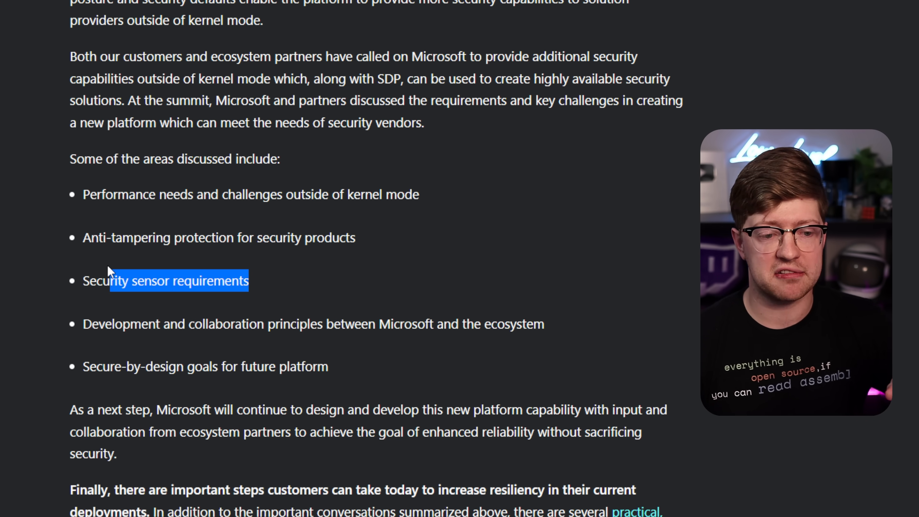
left_click(107, 238)
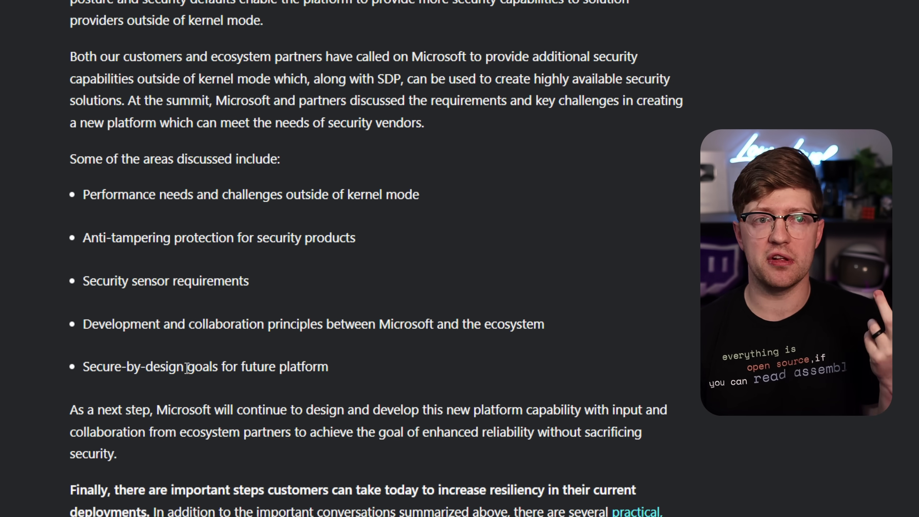
mouse_move(332, 383)
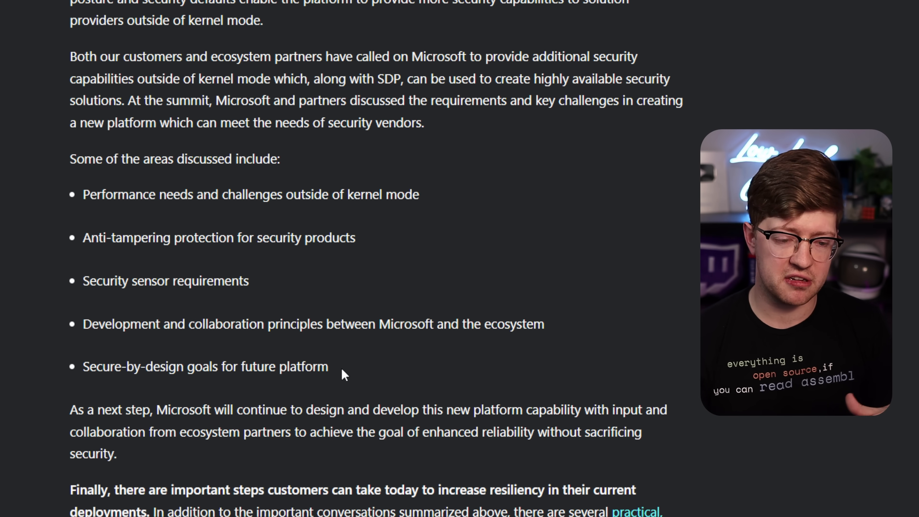
mouse_move(391, 367)
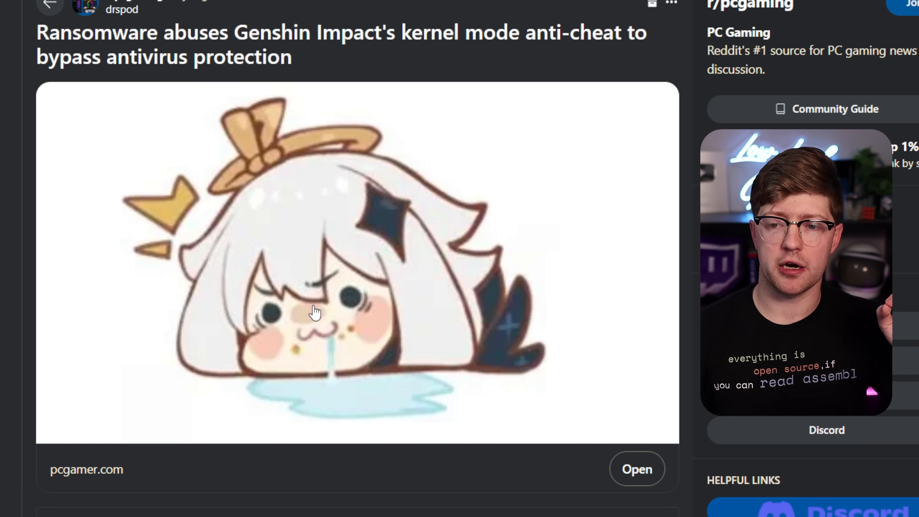
mouse_move(337, 237)
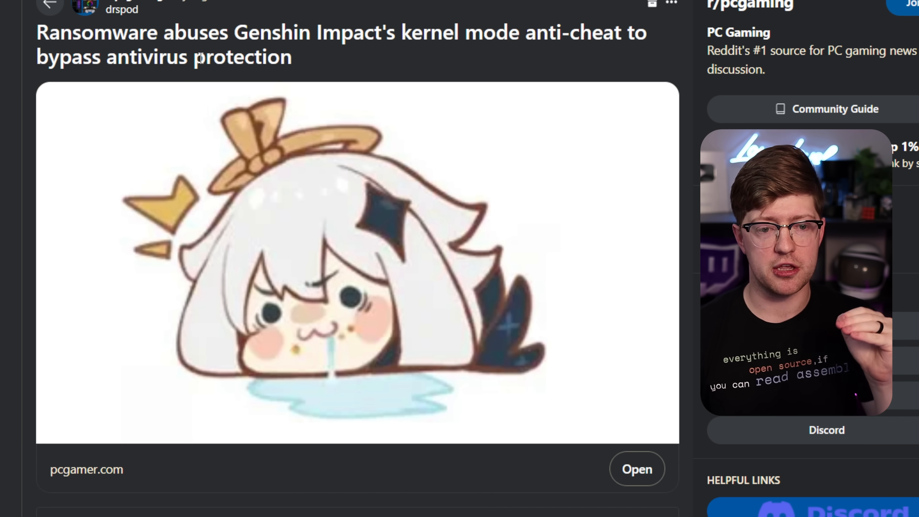
mouse_move(308, 72)
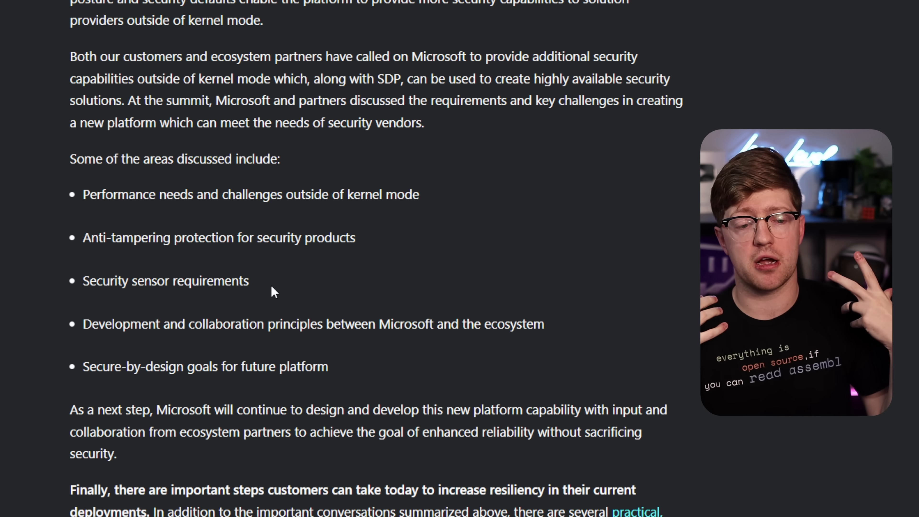
- Highlight the Linux compatibility sentence while reading, then clear the highlight
double_click(307, 366)
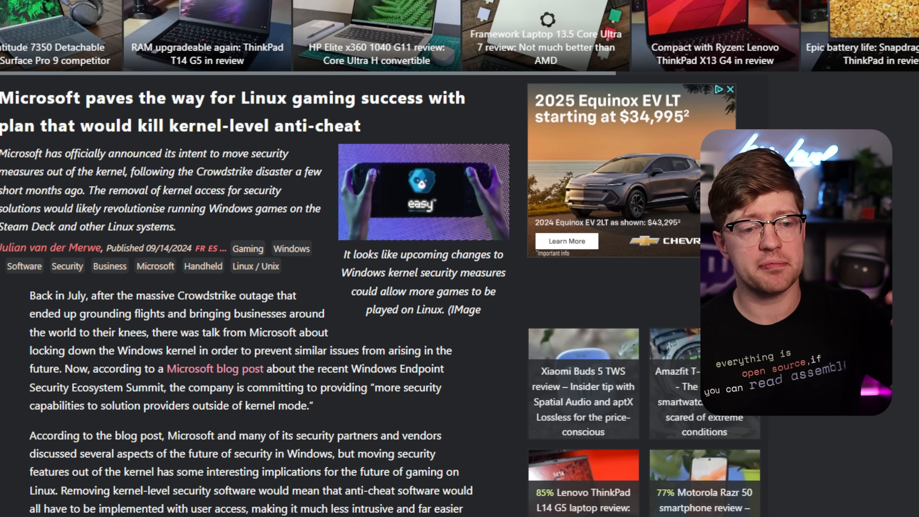
scroll("down", 3)
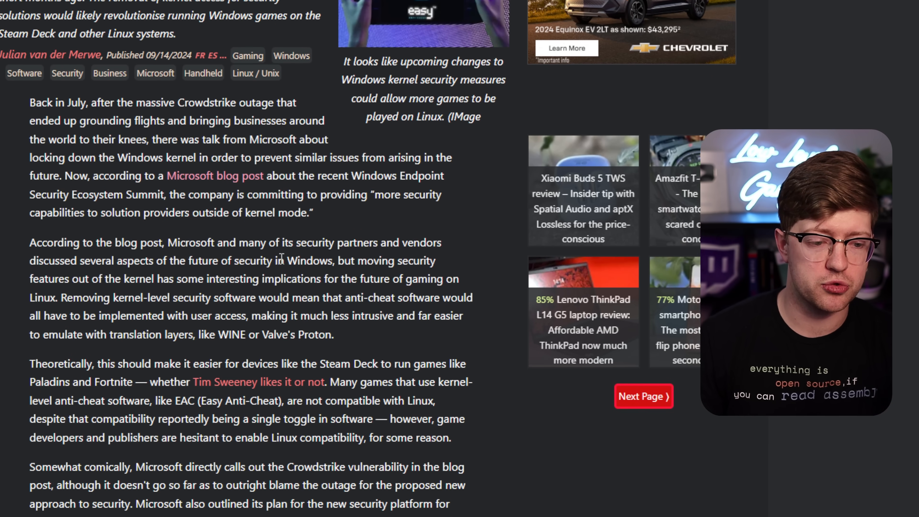
scroll("down", 3)
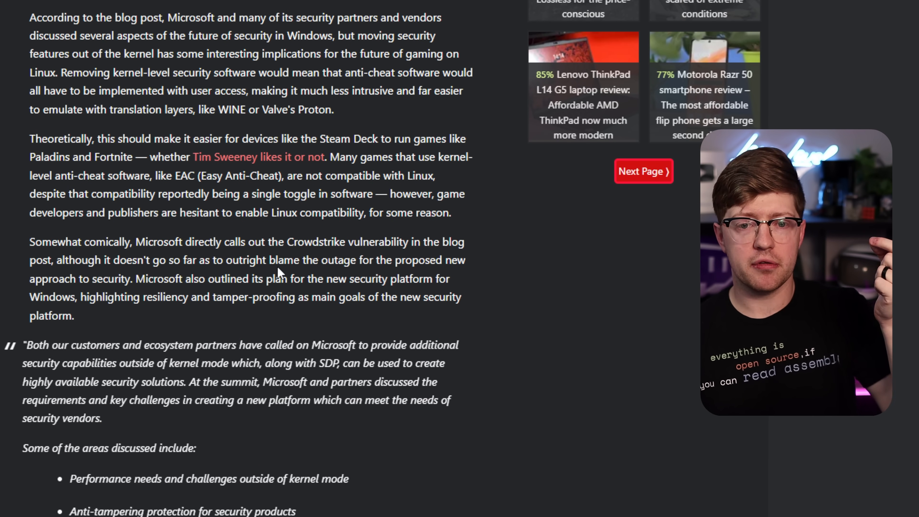
scroll("up", 3)
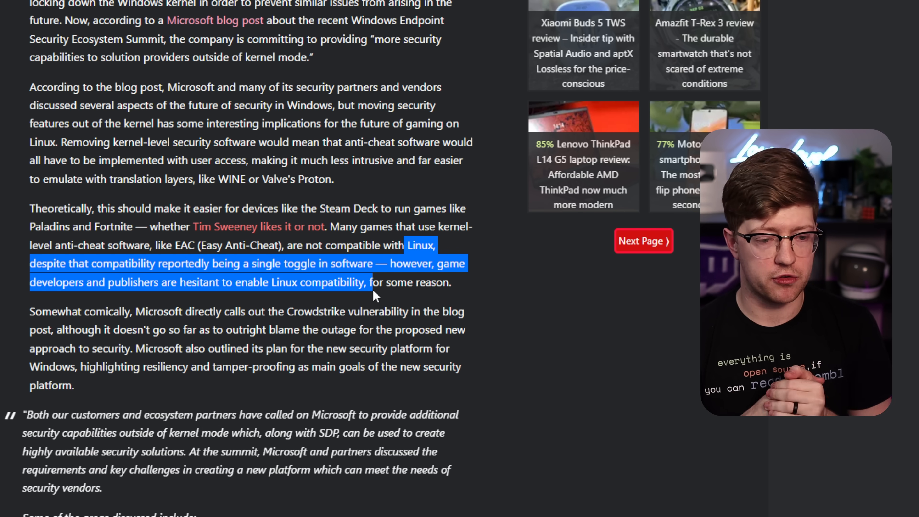
left_click(386, 305)
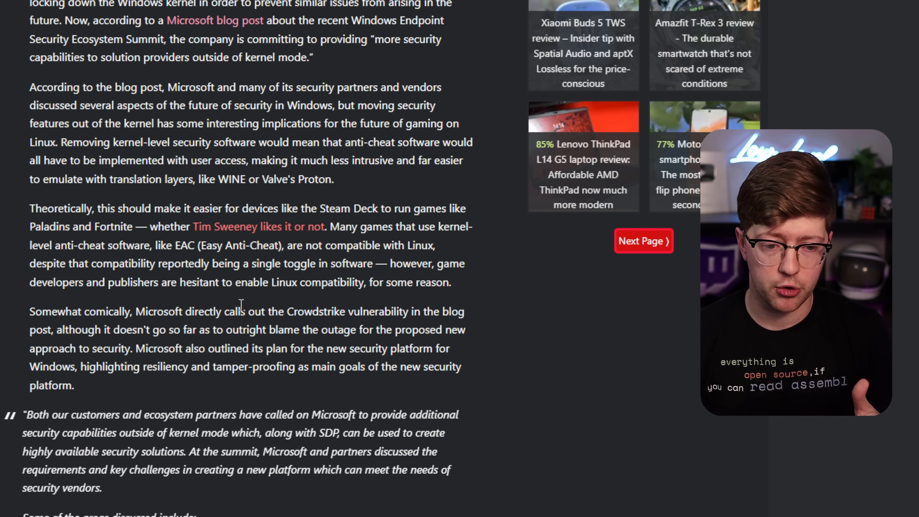
- Scroll past the quoted blog excerpt to the discussed-areas list and embedded X post
scroll("down", 3)
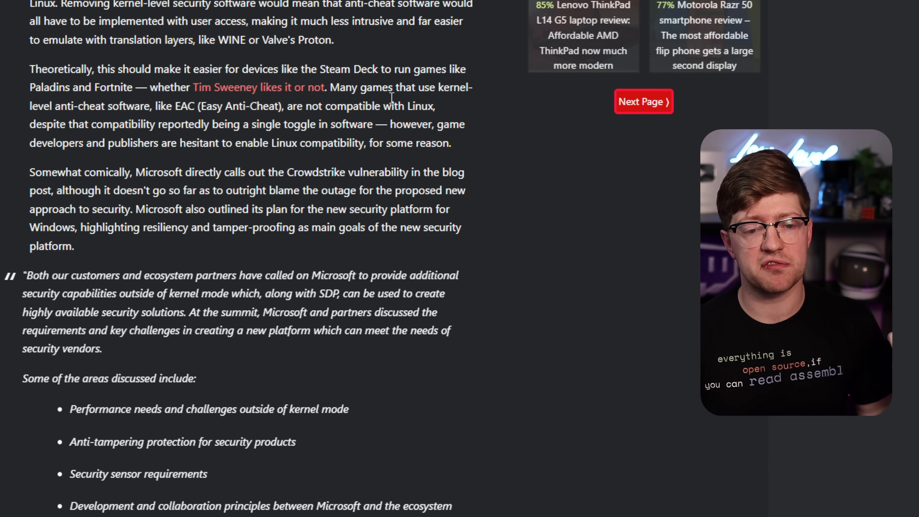
mouse_move(459, 154)
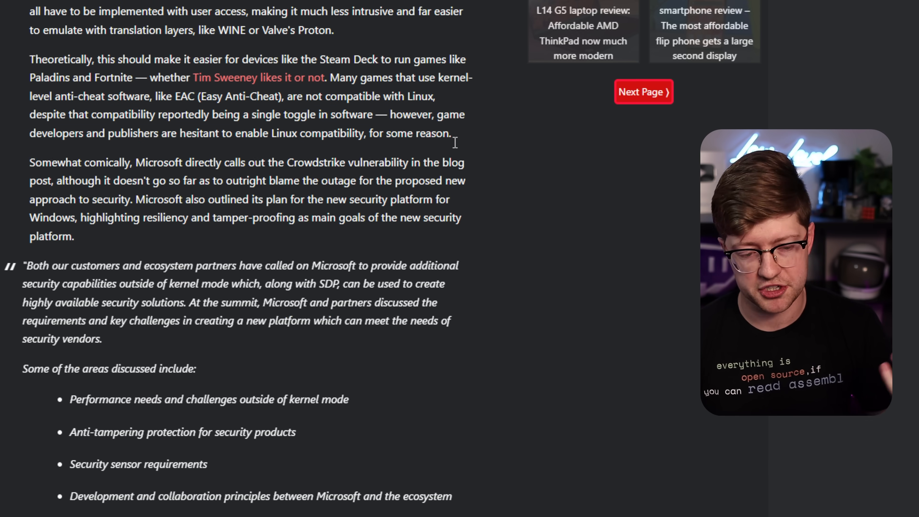
scroll("down", 3)
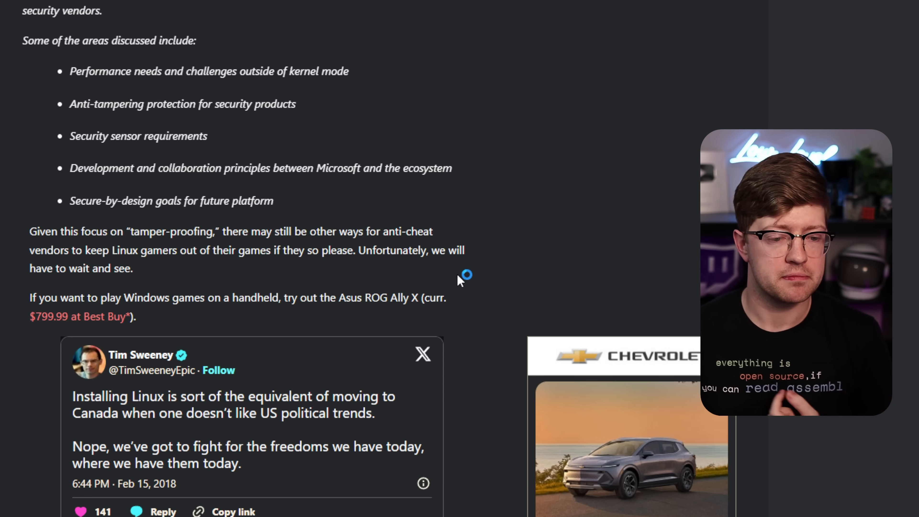
scroll("up", 3)
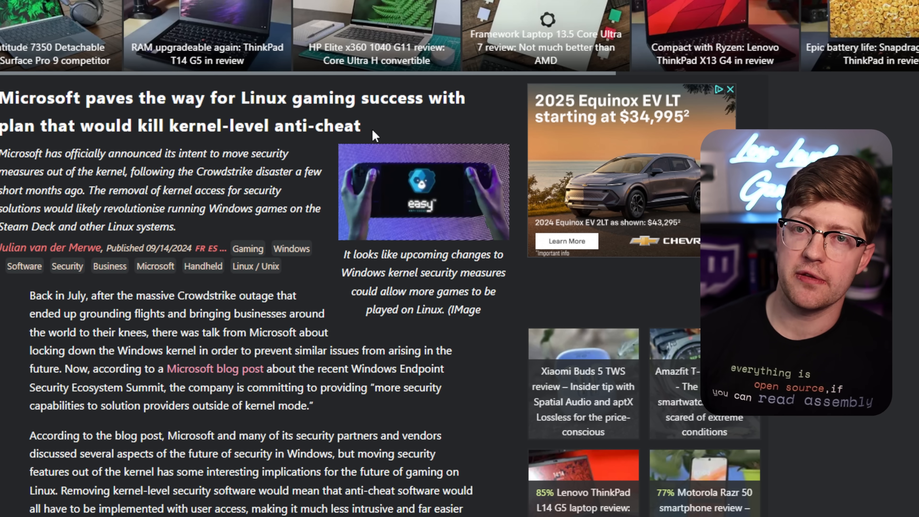
mouse_move(419, 88)
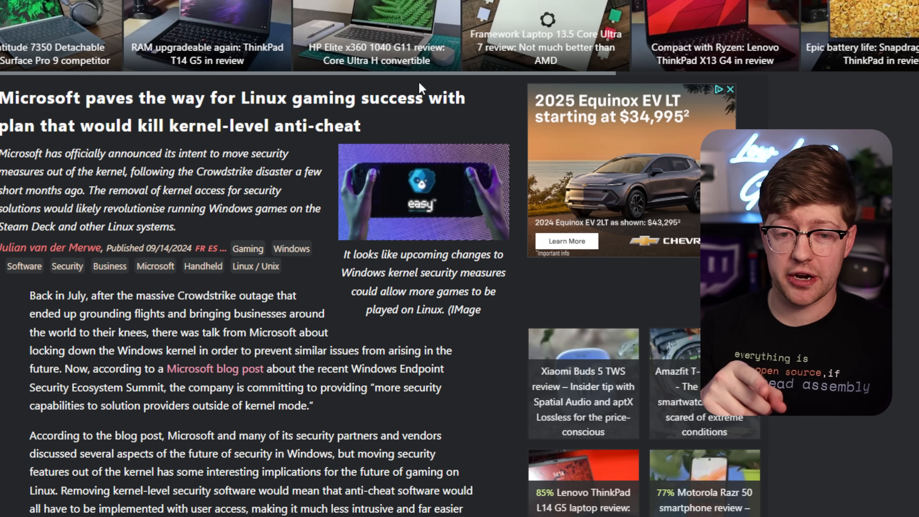